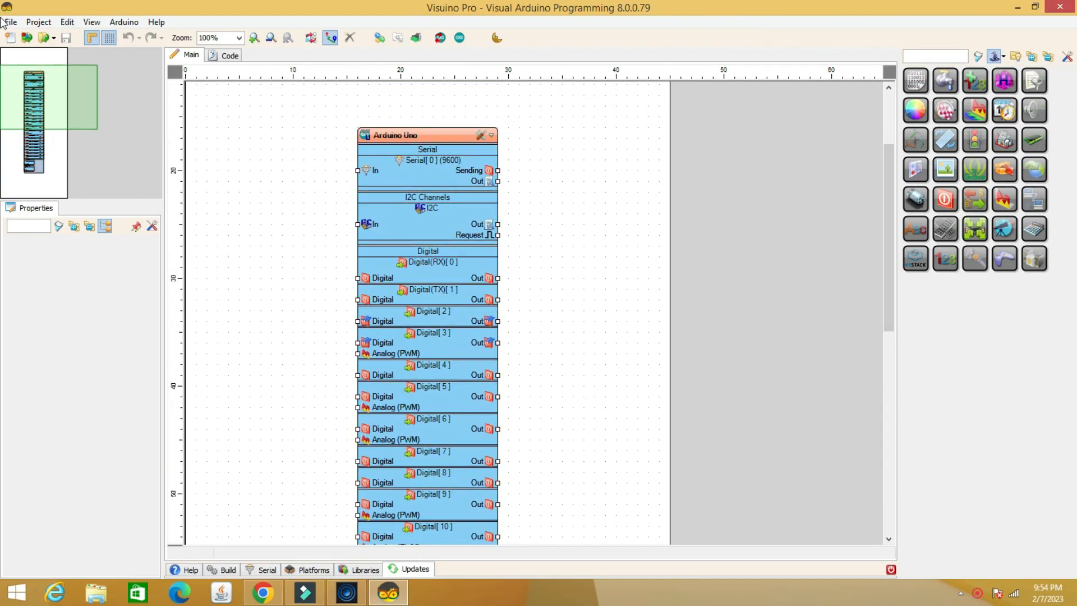
Step: Reopen 'human following robot.visuino' from the recent files list
left_click(10, 21)
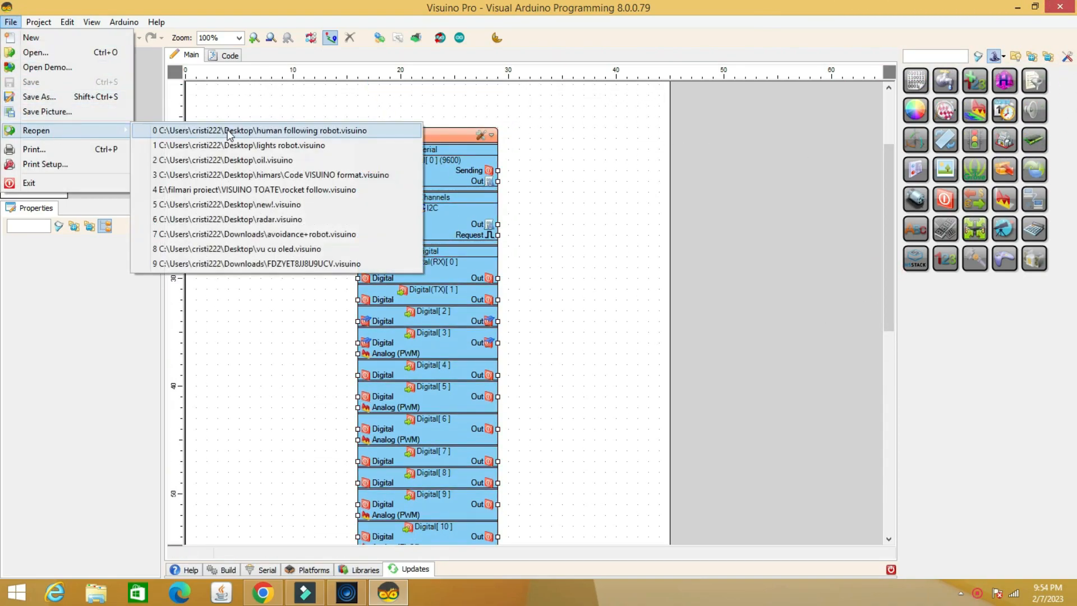
left_click(261, 130)
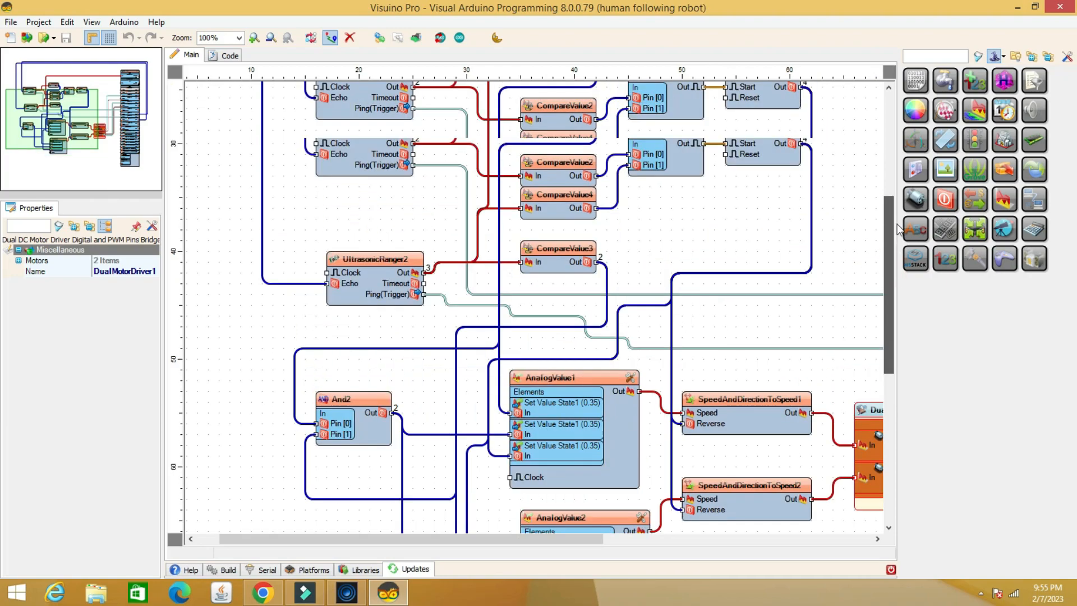
scroll("down", 3)
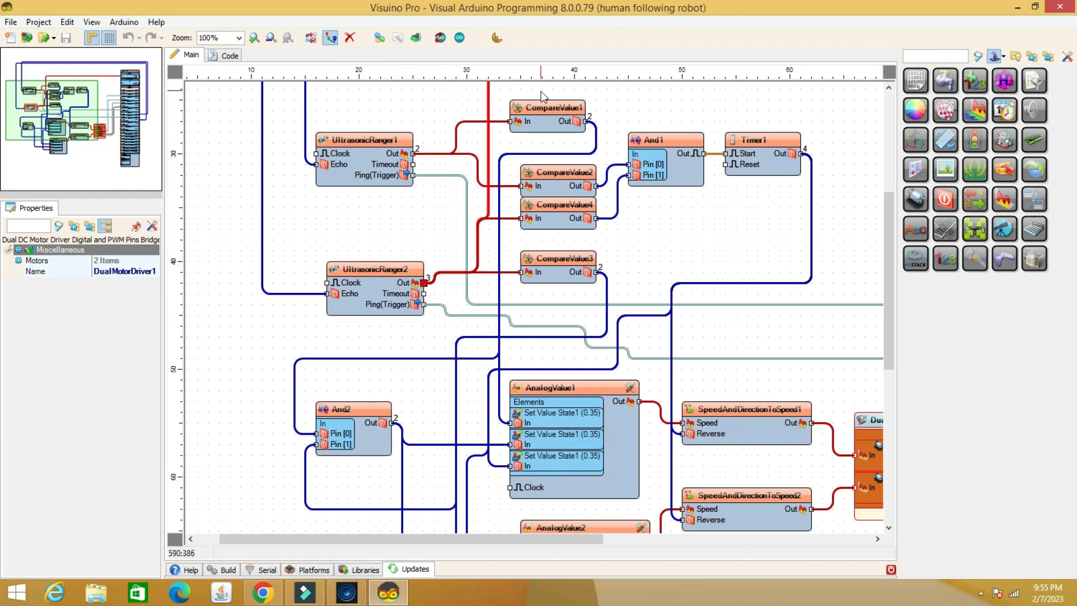
left_click(548, 107)
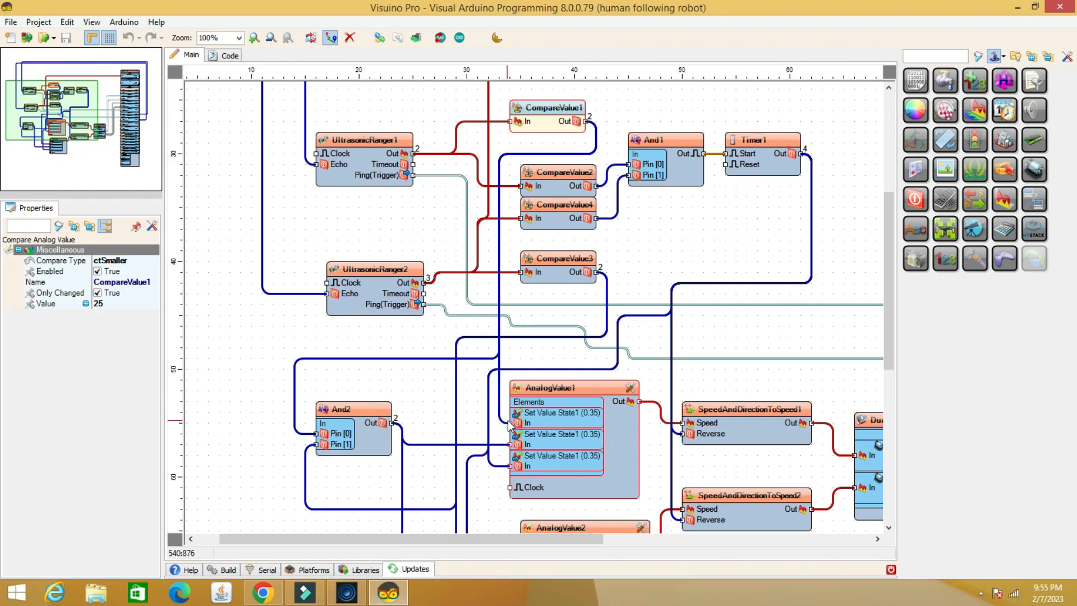
left_click(549, 387)
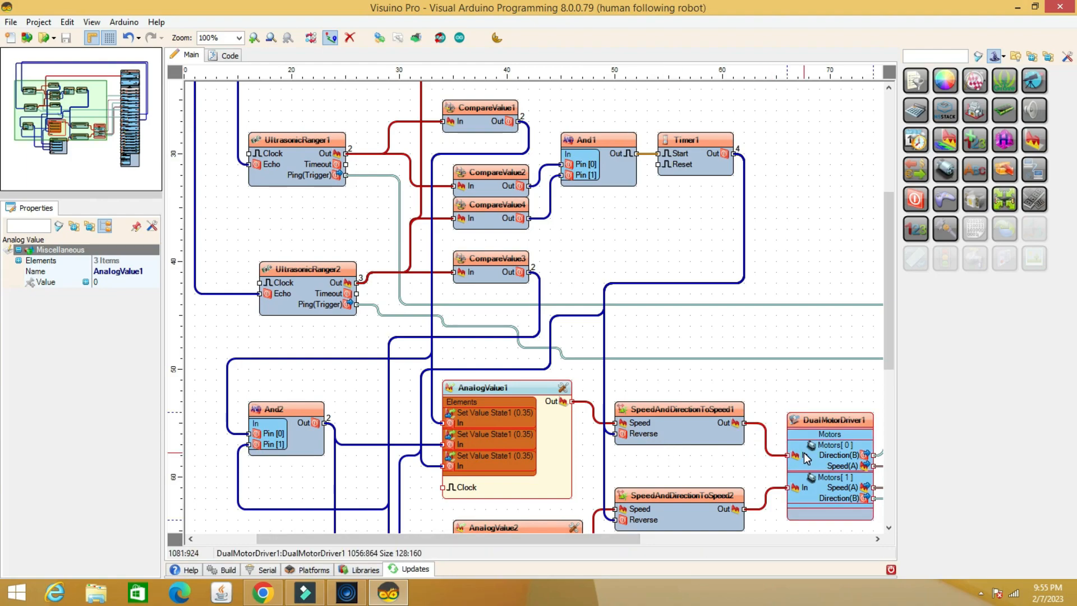
left_click(490, 258)
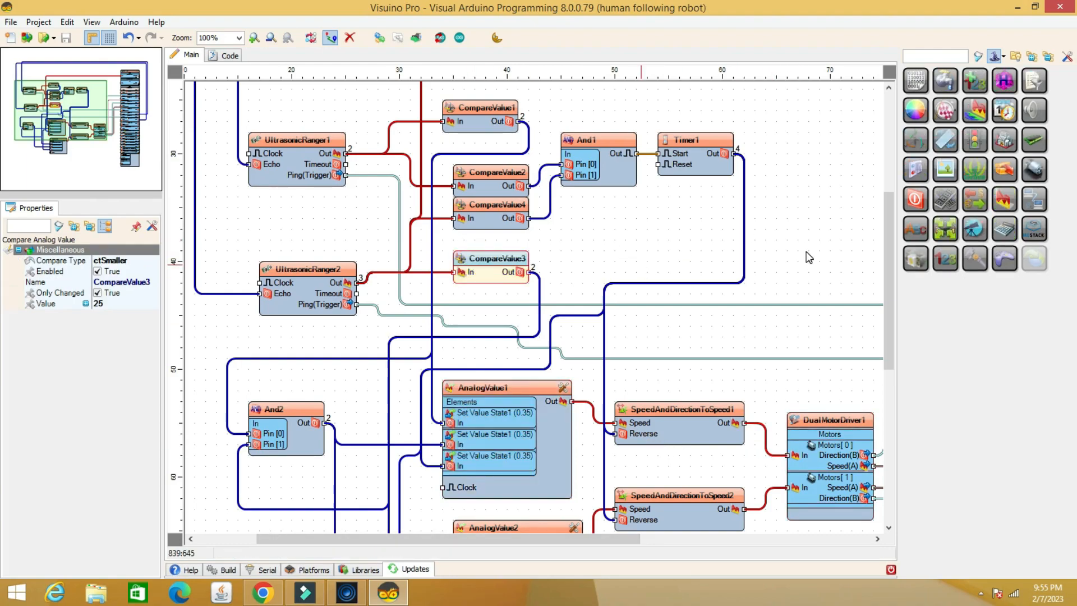
scroll("down", 3)
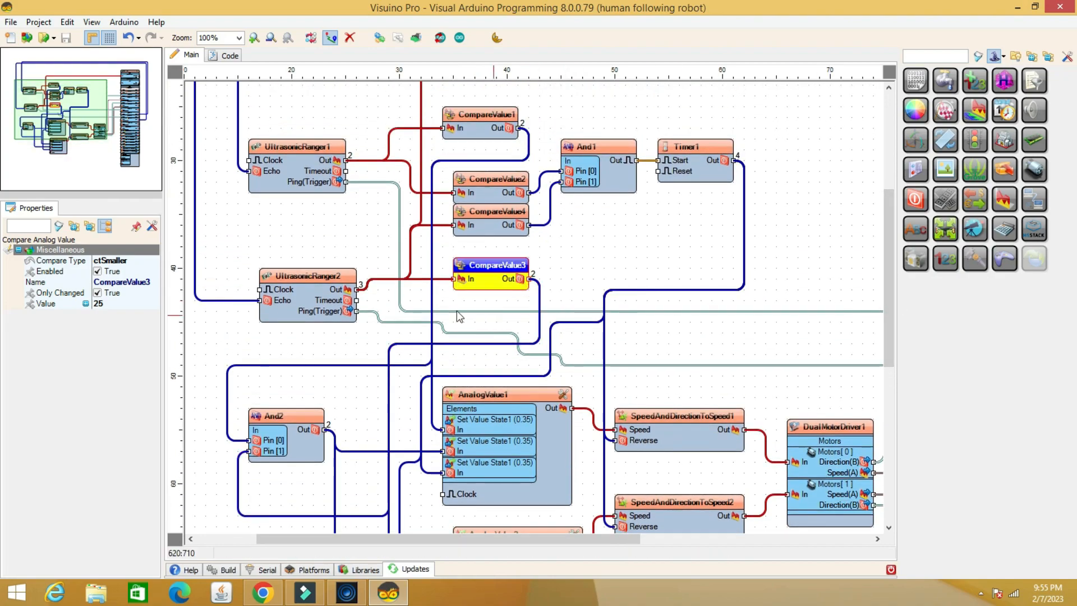
left_click(274, 415)
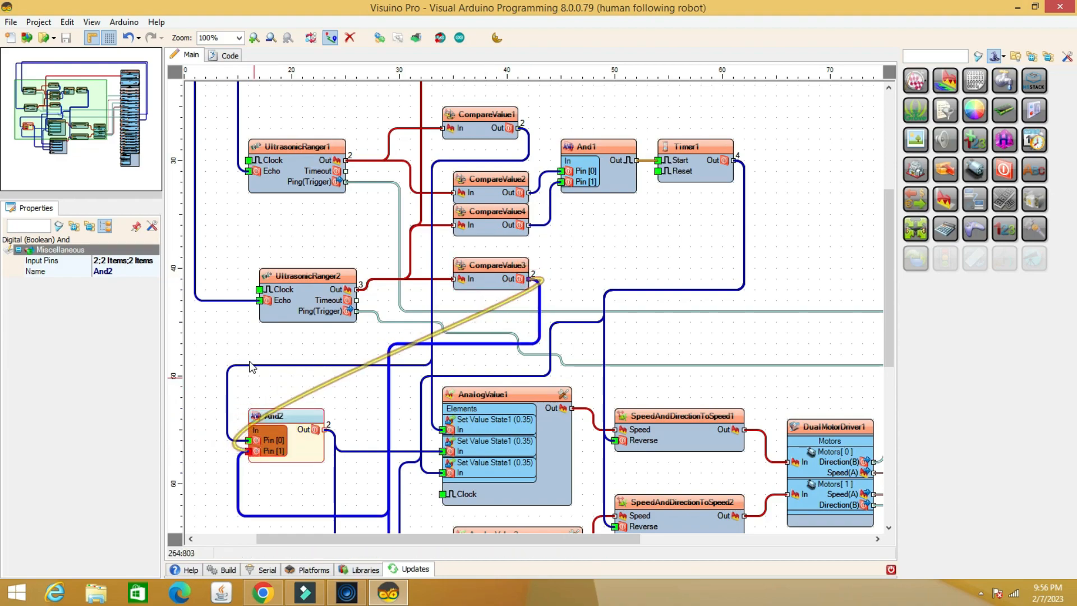
left_click(490, 265)
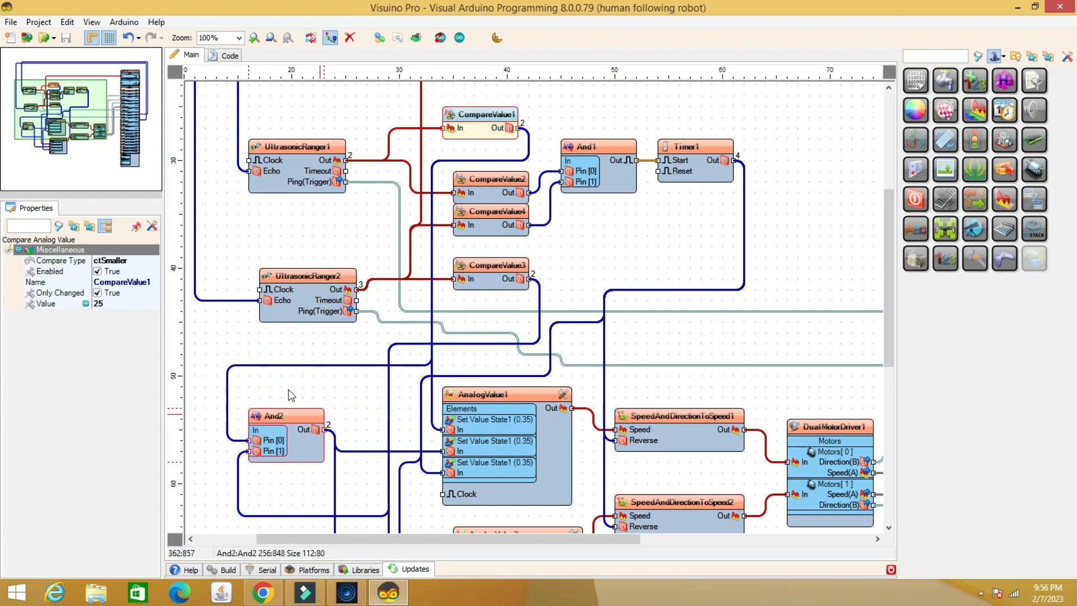
mouse_move(327, 433)
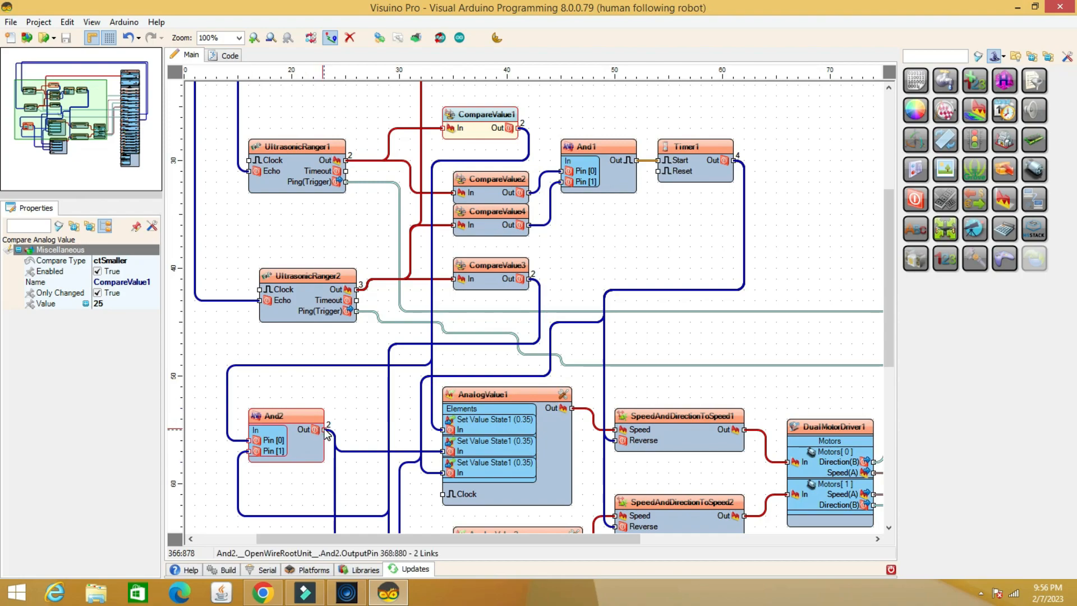
scroll("down", 3)
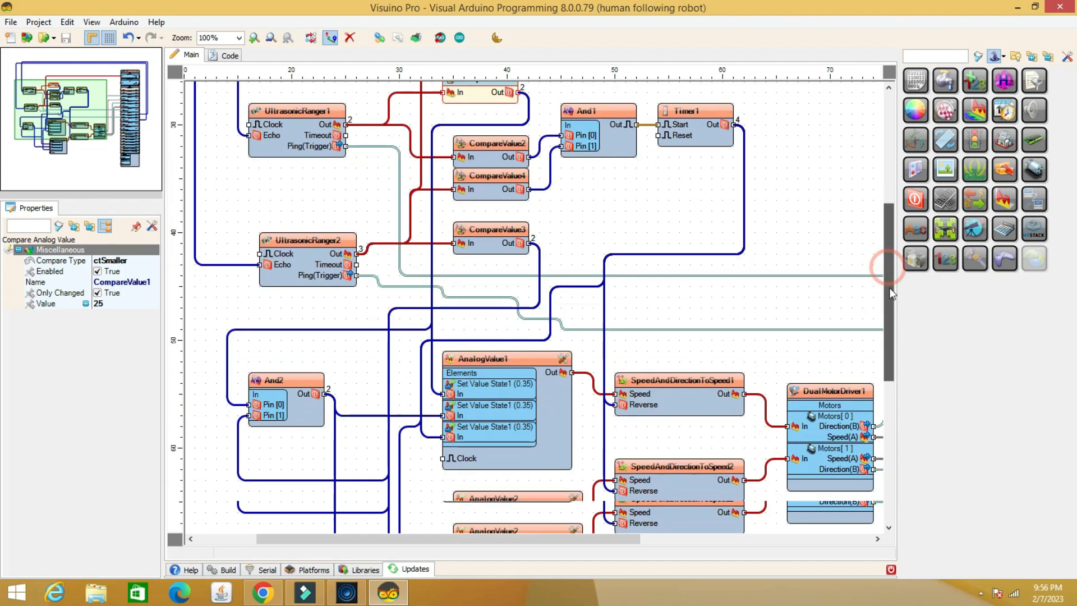
scroll("down", 3)
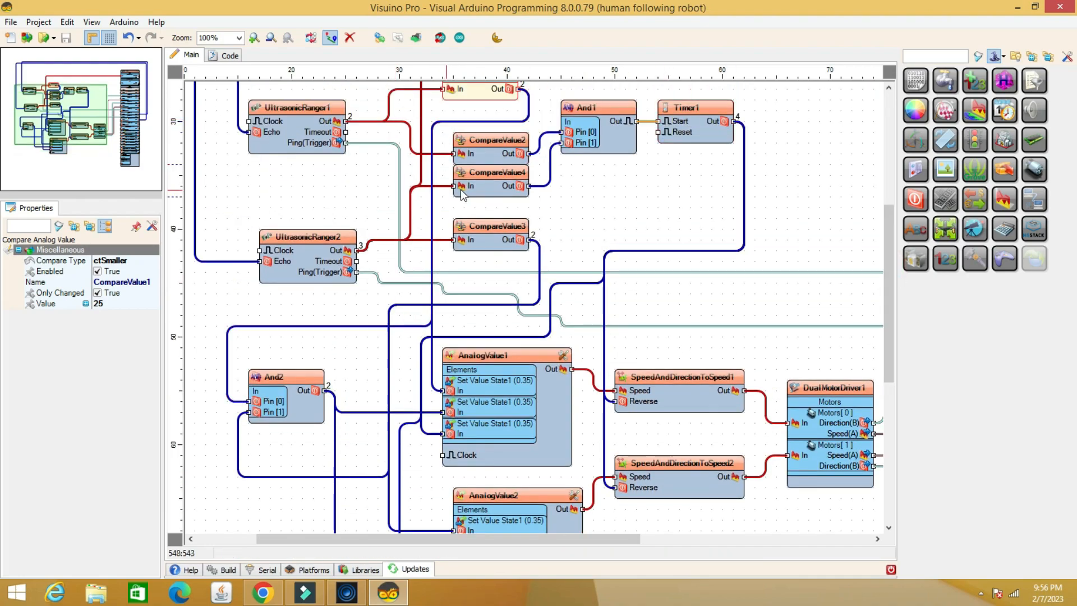
left_click(490, 139)
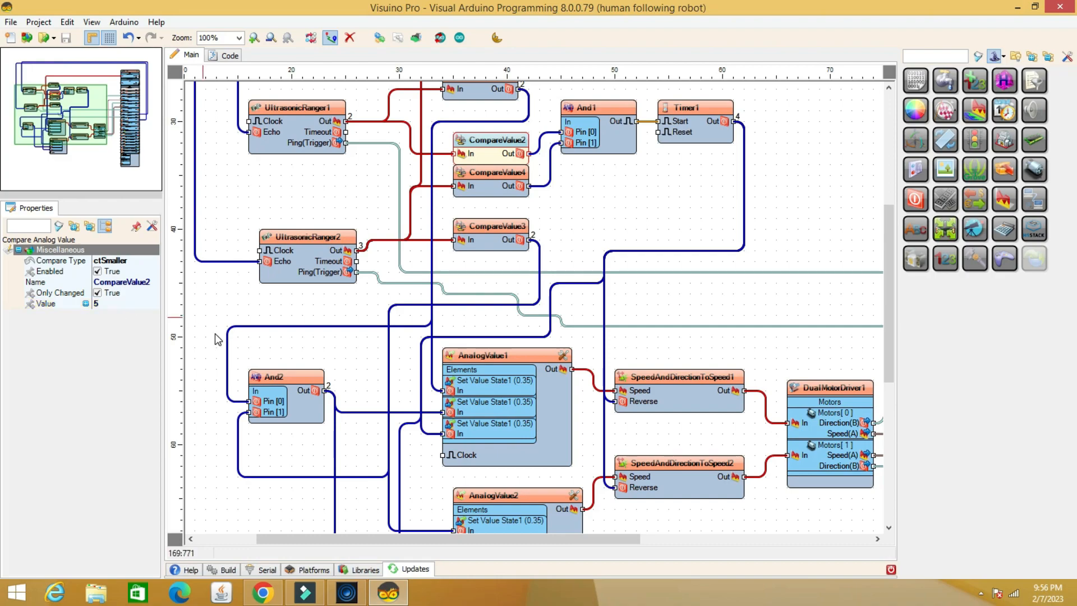
left_click(492, 185)
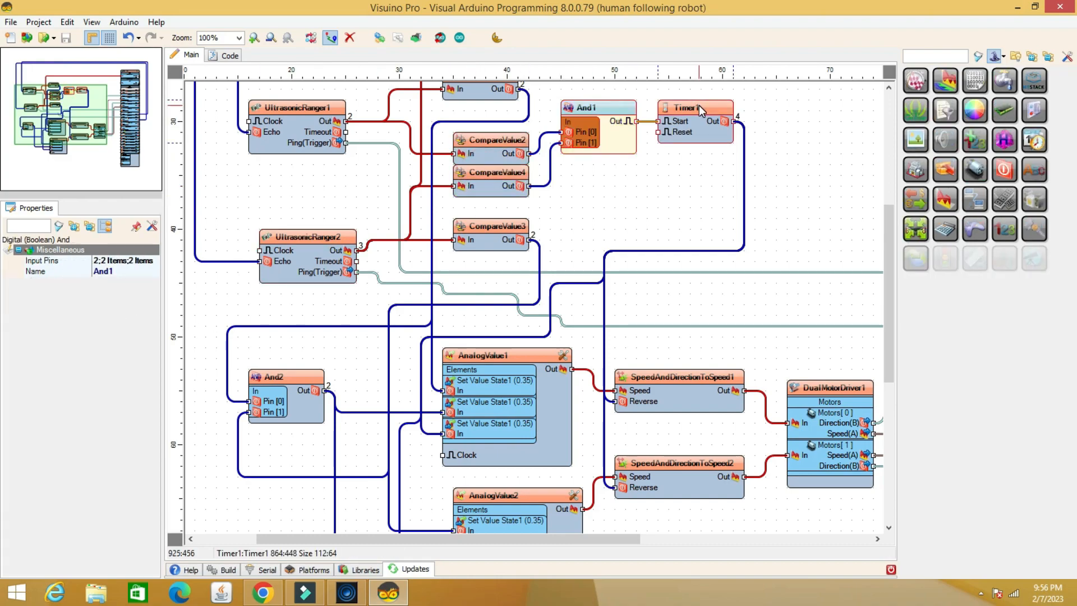
left_click(694, 108)
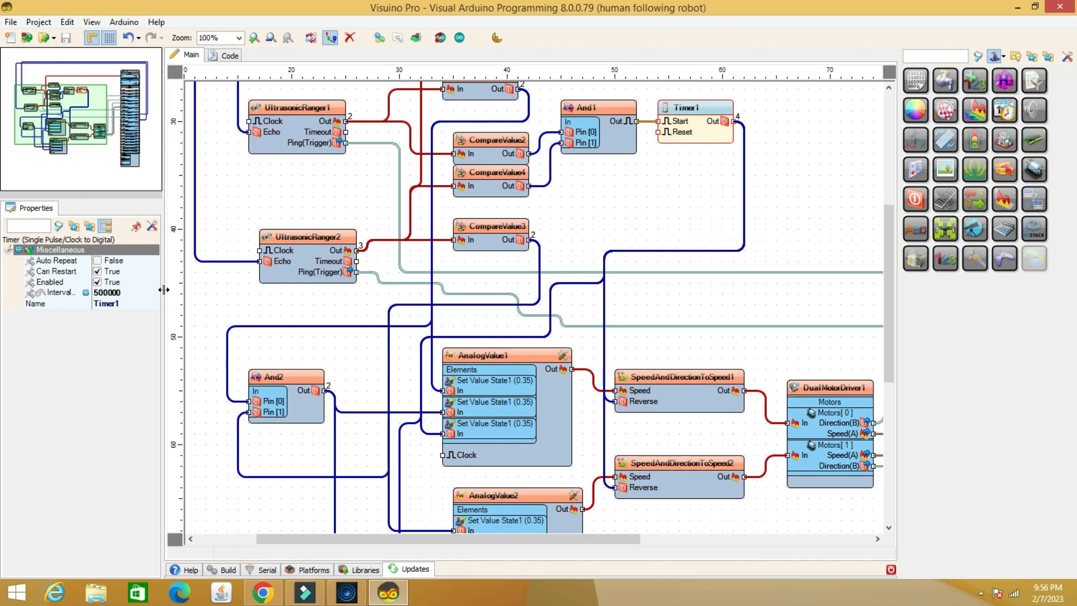
left_click(51, 292)
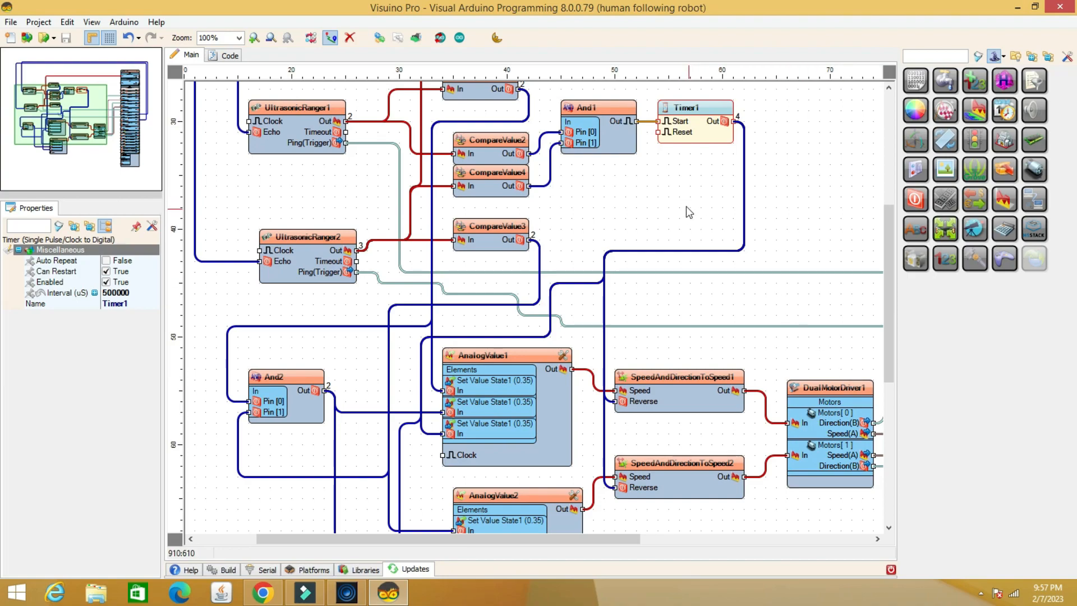
mouse_move(694, 207)
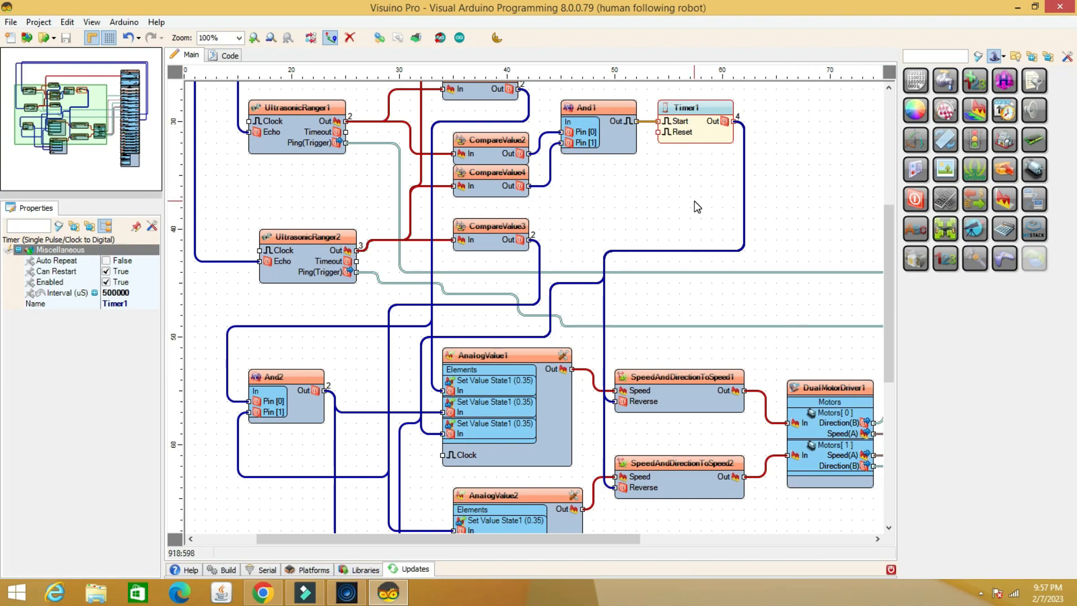
scroll("down", 3)
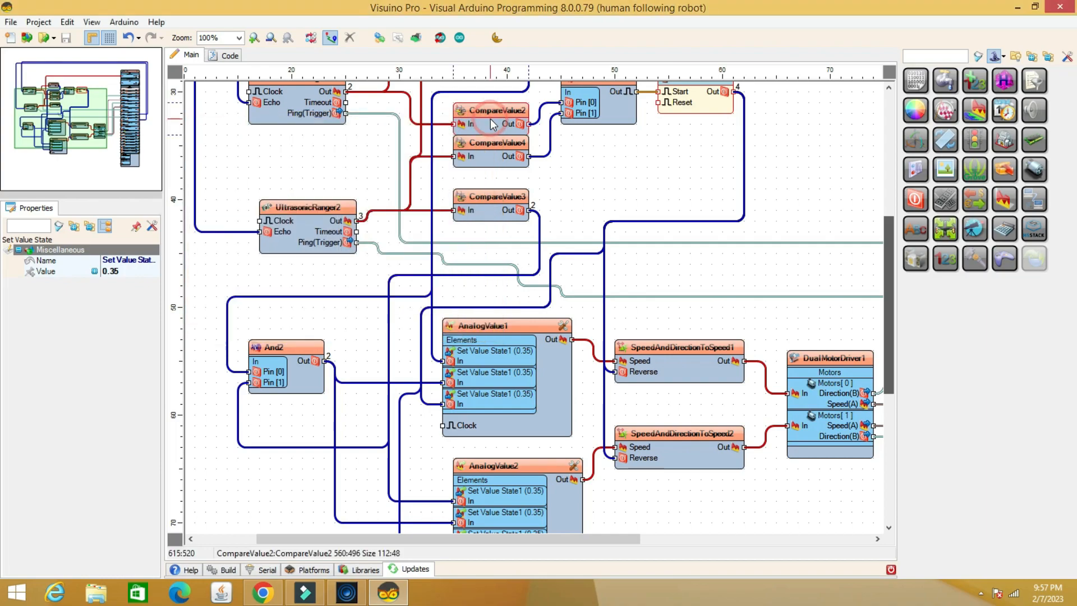
left_click(490, 196)
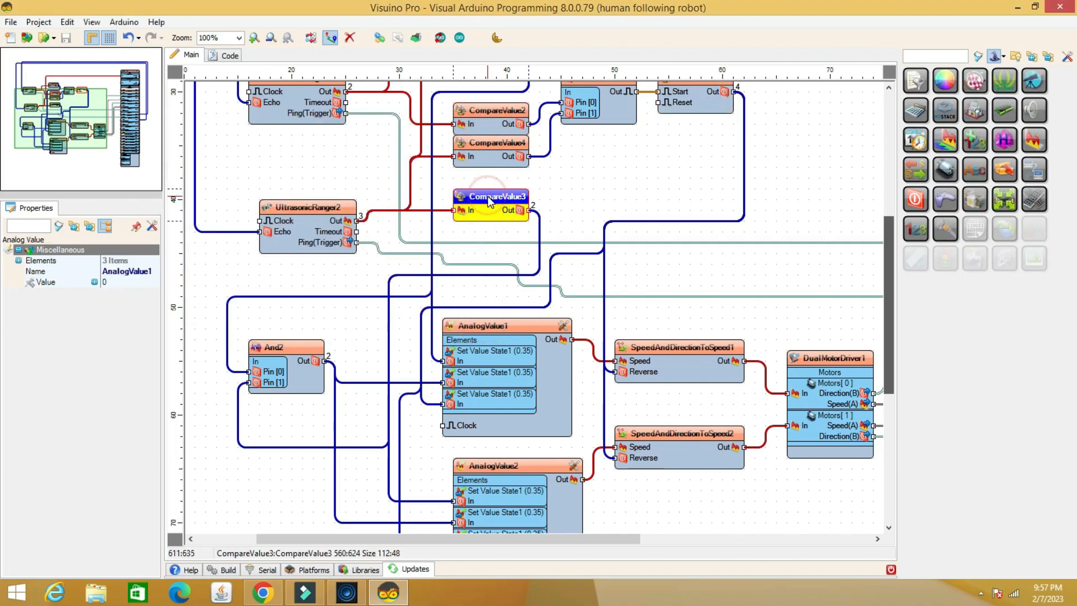
left_click(491, 195)
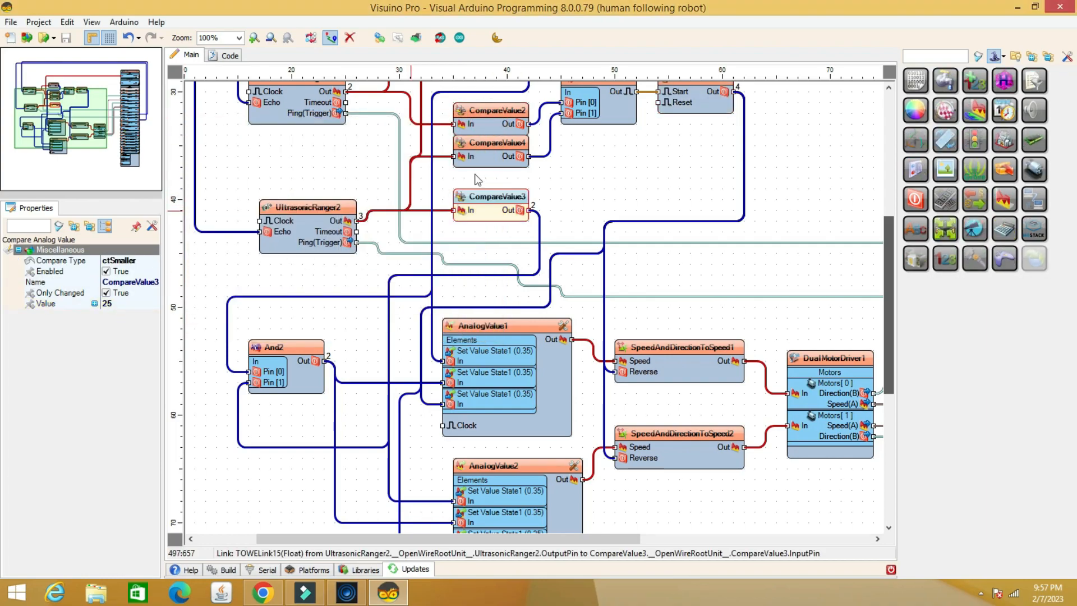
left_click(491, 143)
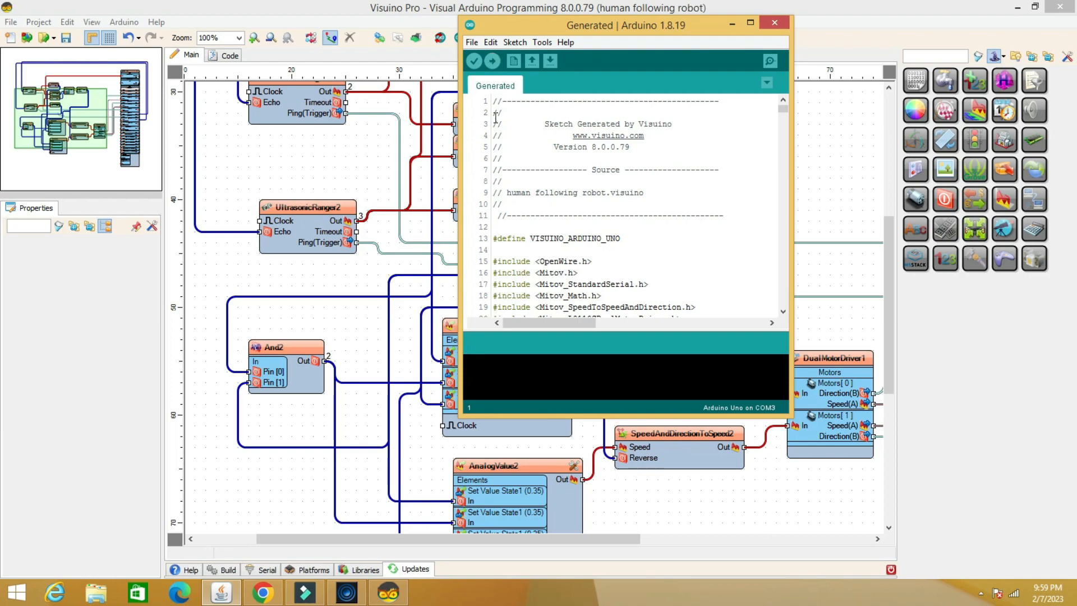
Step: Verify the generated sketch to compile it for the Arduino Uno
left_click(491, 61)
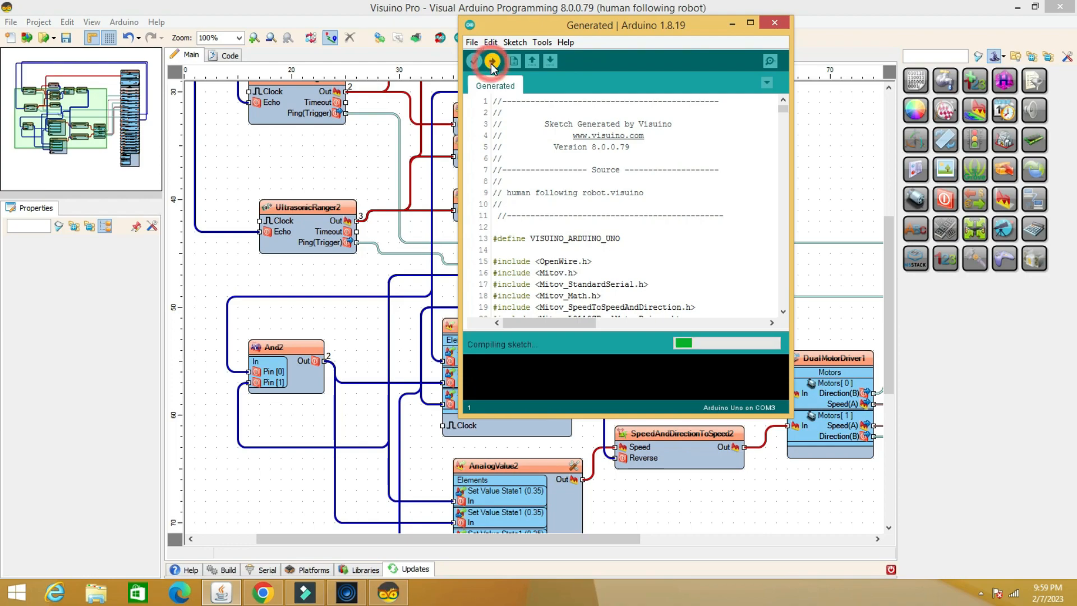